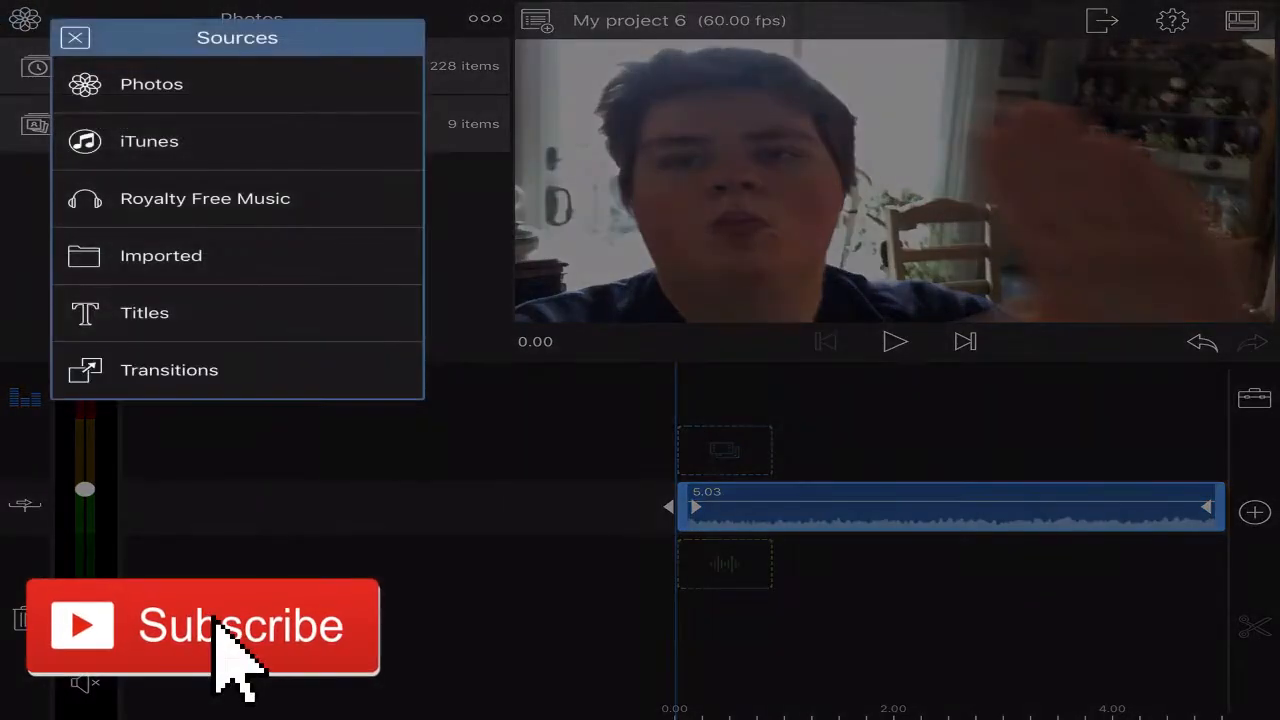
Add a title with the default 'Your Text Here' text over the webcam clip and open its editor
left_click(145, 312)
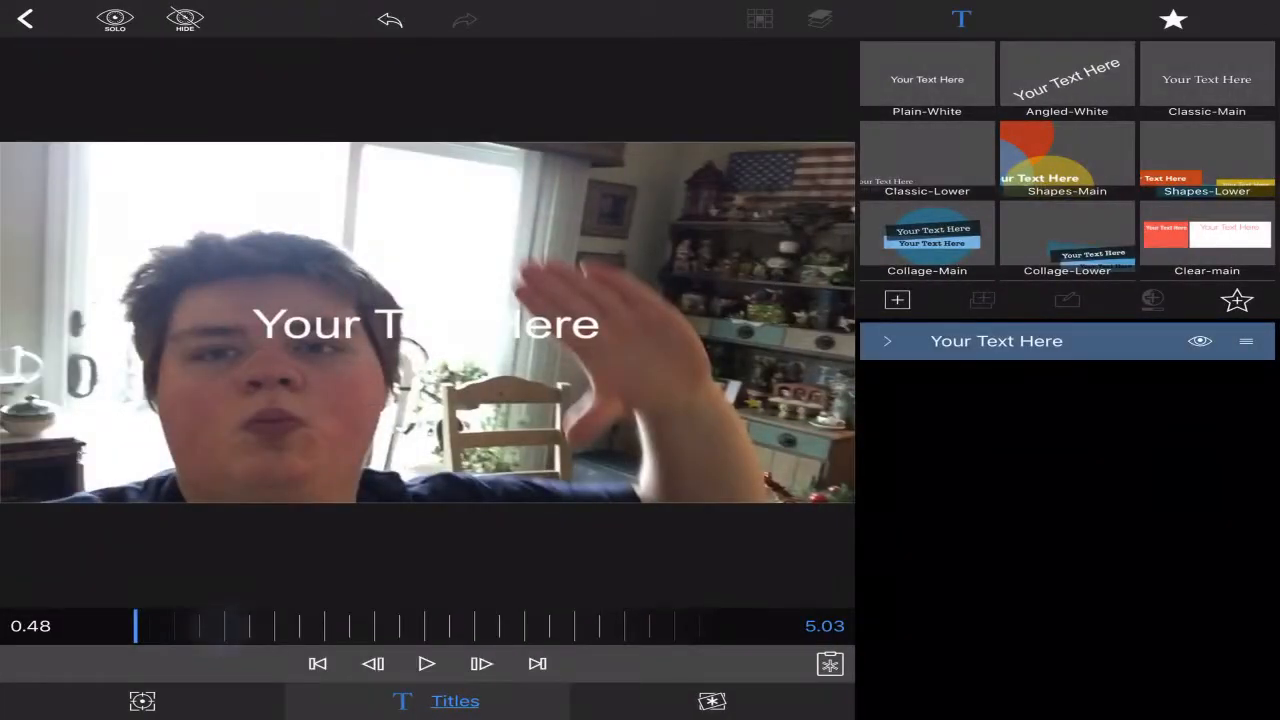
Change the title to 'Tracking' in white outlined KGWhattheTeacherWants font and enlarge its size
left_click(887, 341)
type("Tracking")
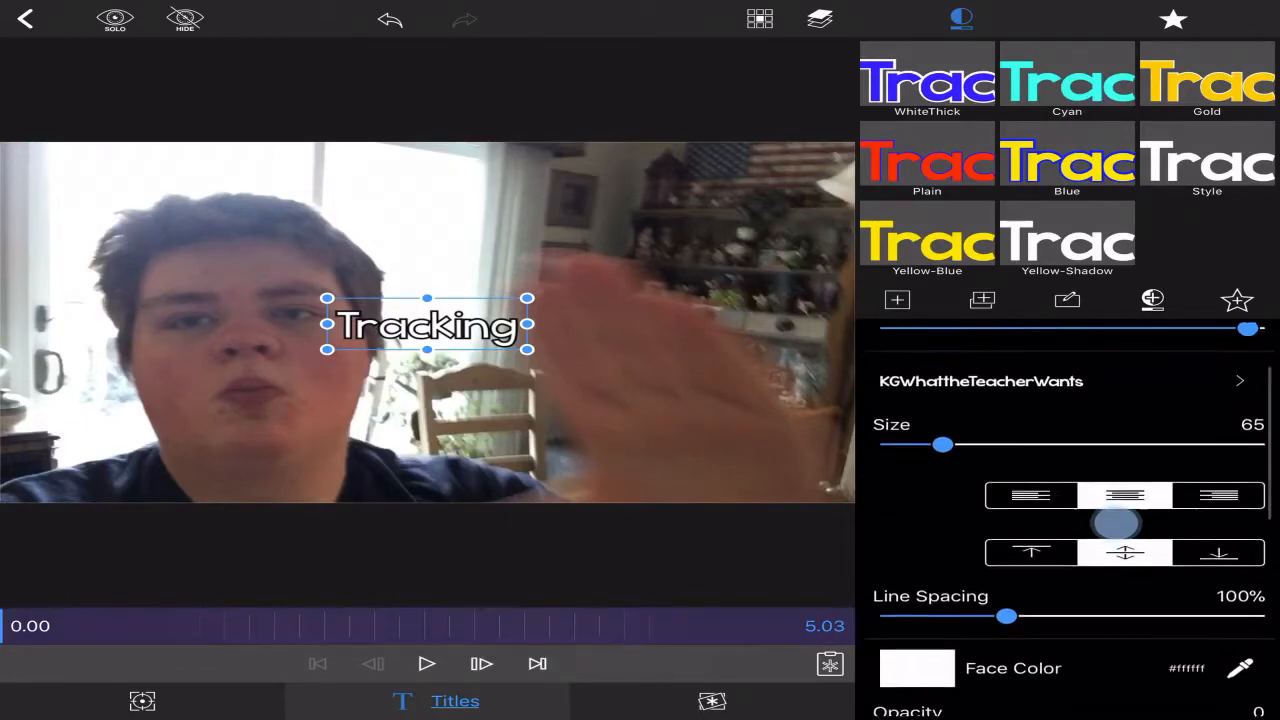
left_click_drag(942, 444, 1078, 481)
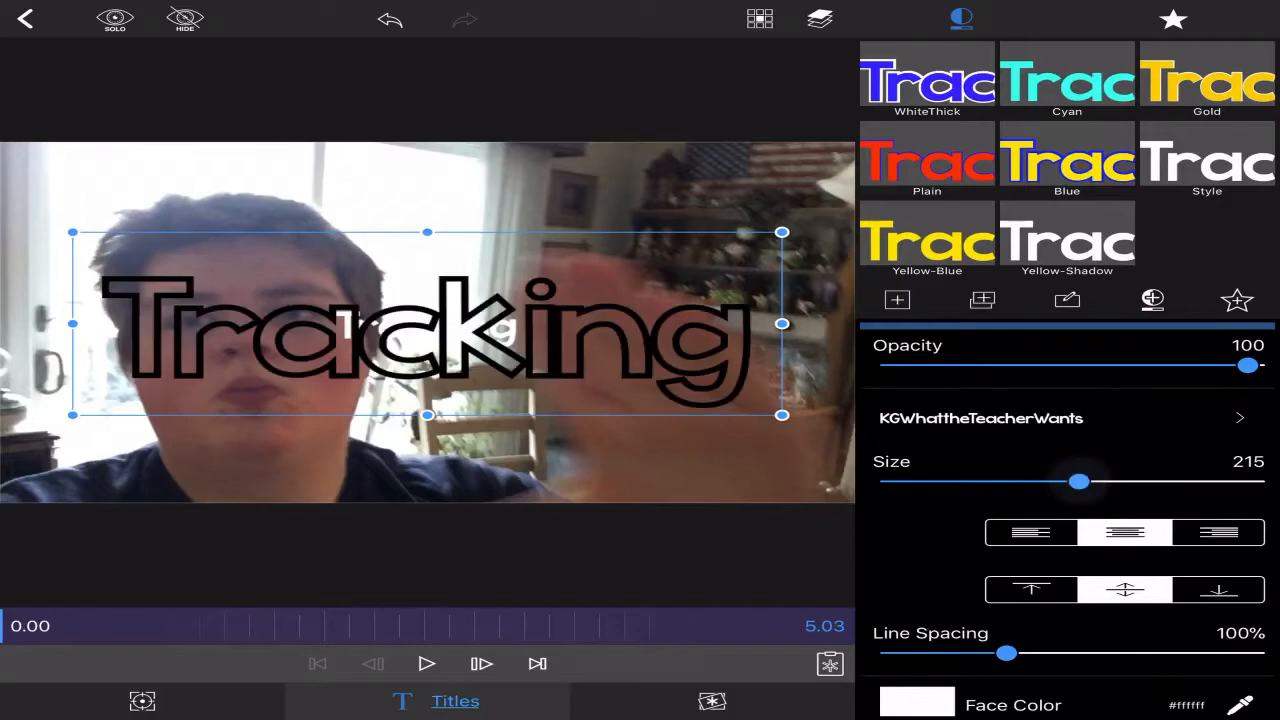
left_click_drag(1078, 481, 1097, 481)
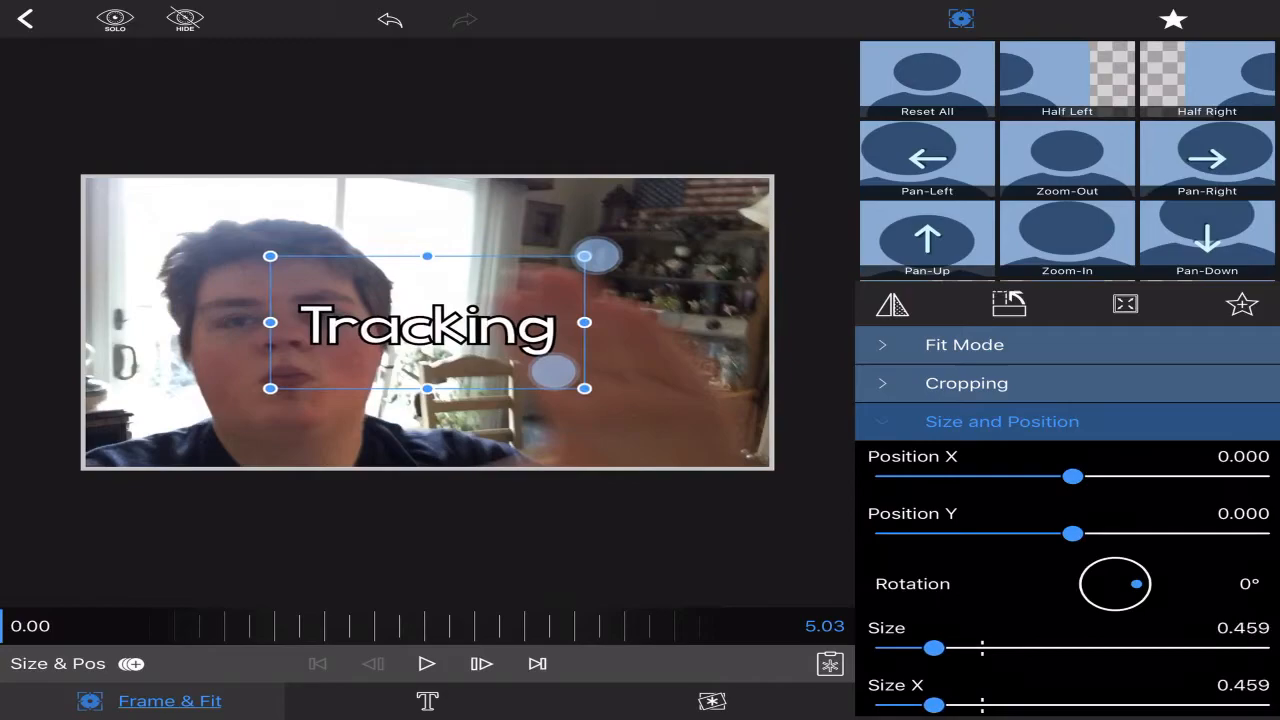
Move the Tracking title onto the waving hand and set its first size-and-position keyframe
left_click_drag(427, 322, 607, 338)
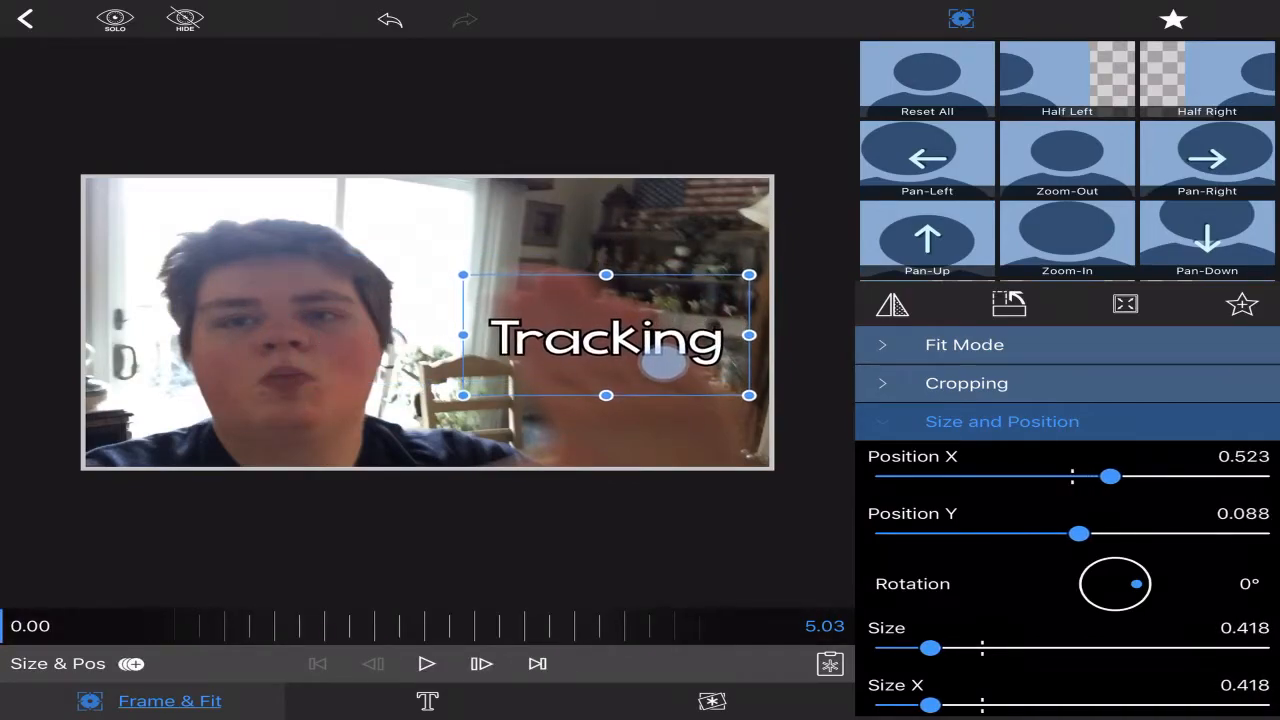
left_click_drag(605, 335, 593, 354)
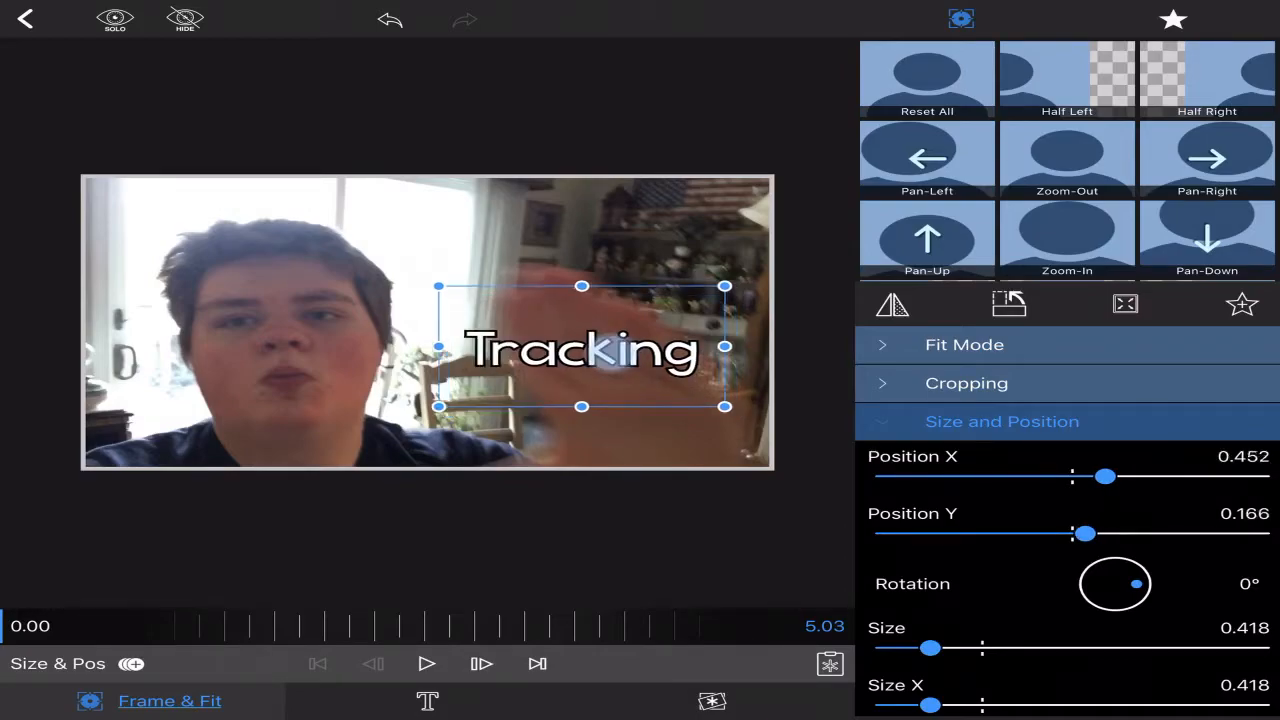
left_click_drag(582, 347, 610, 358)
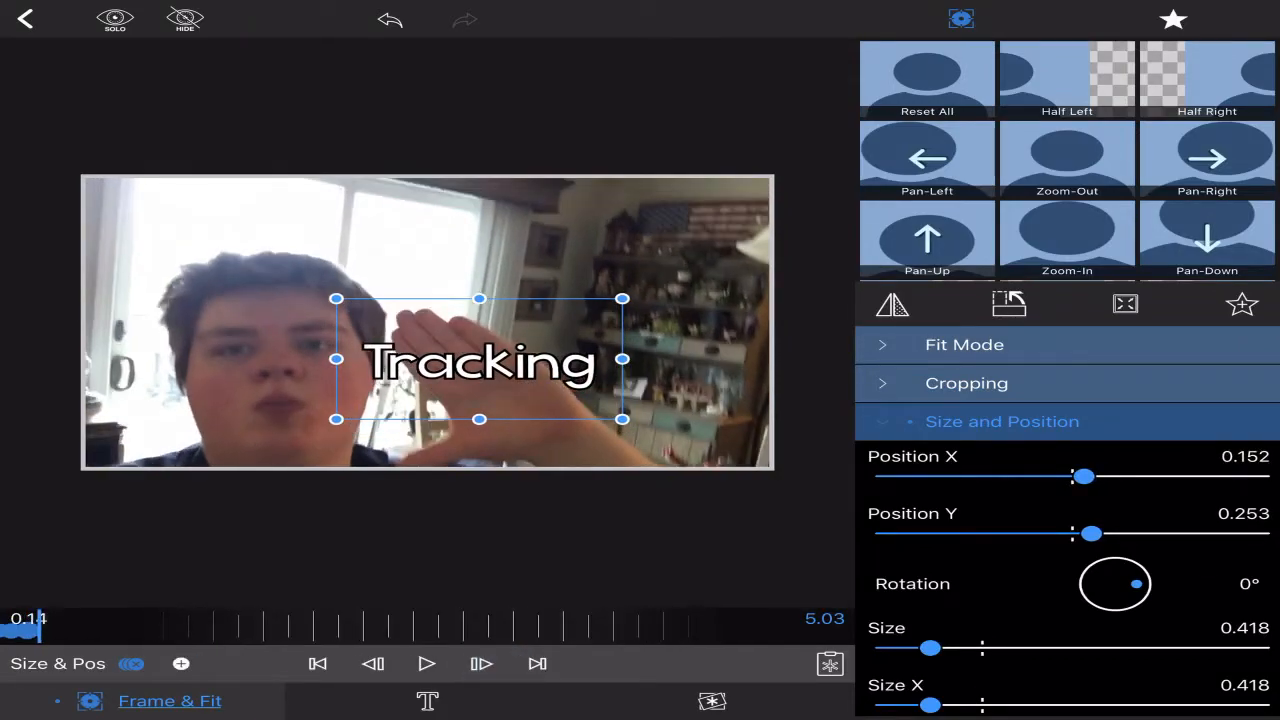
Advance frame by frame, moving the title up with the hand, keyframing to about 2.2 seconds
left_click(481, 664)
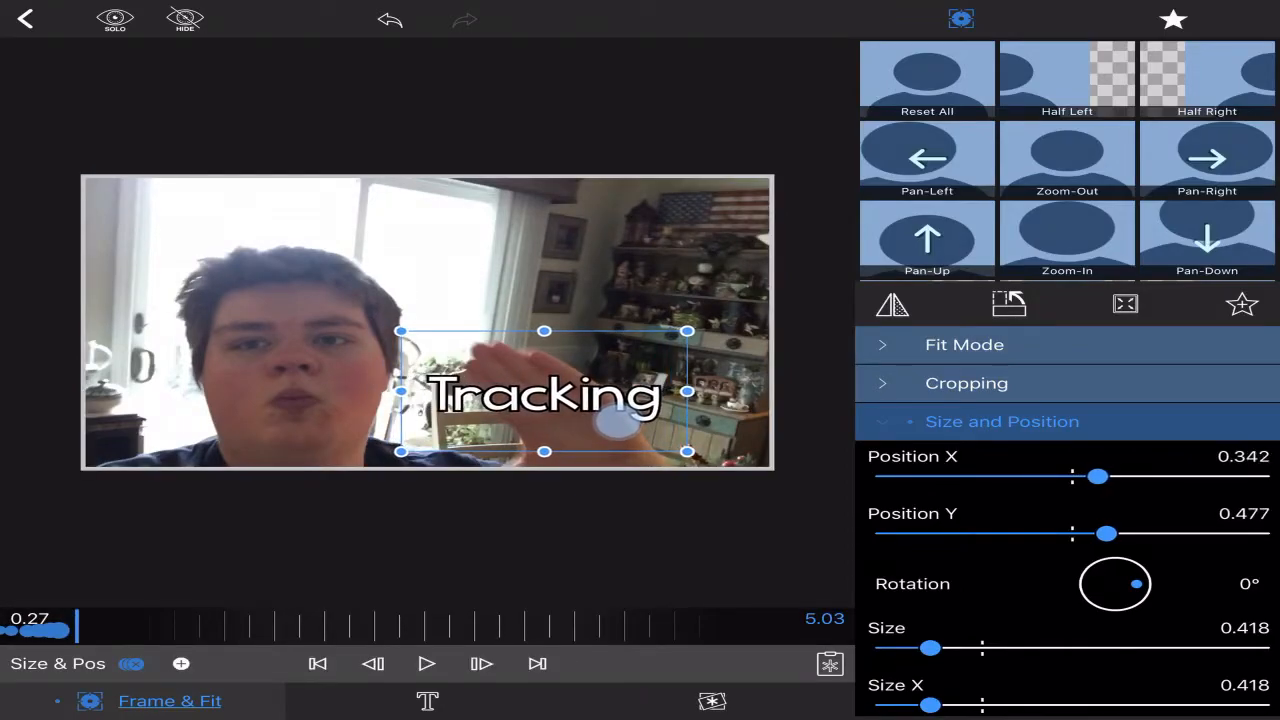
left_click(481, 664)
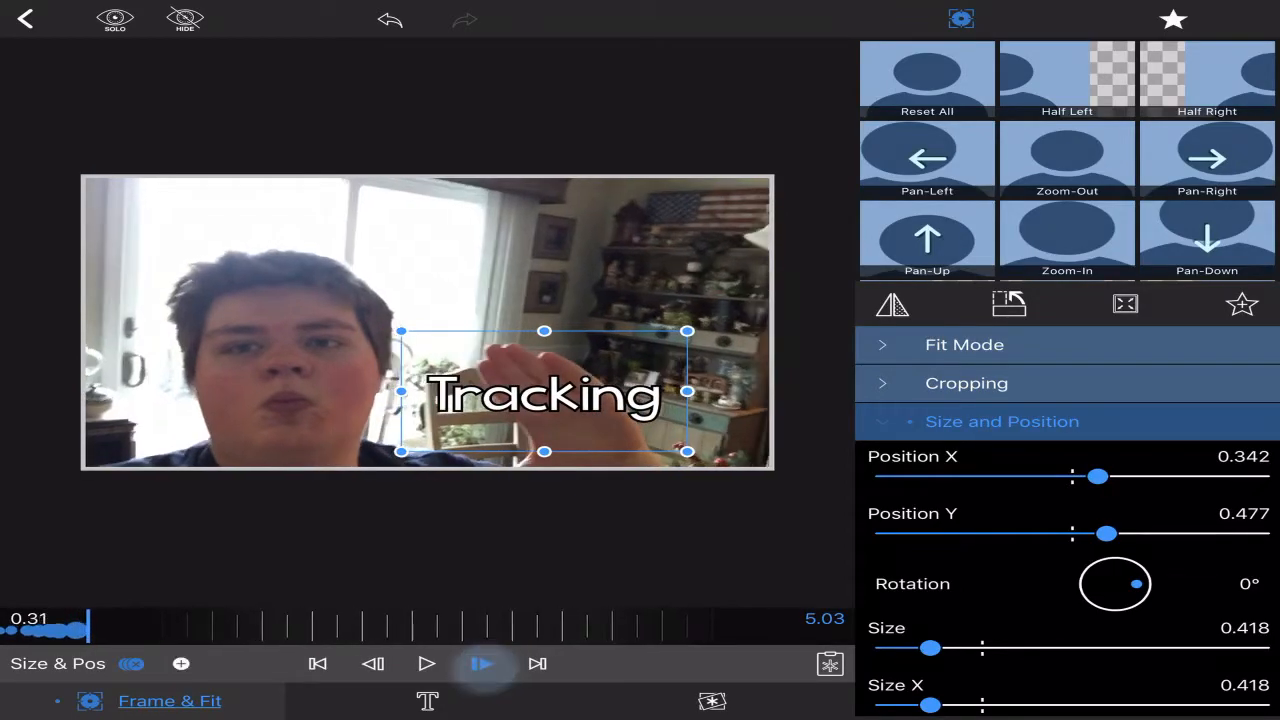
left_click(477, 664)
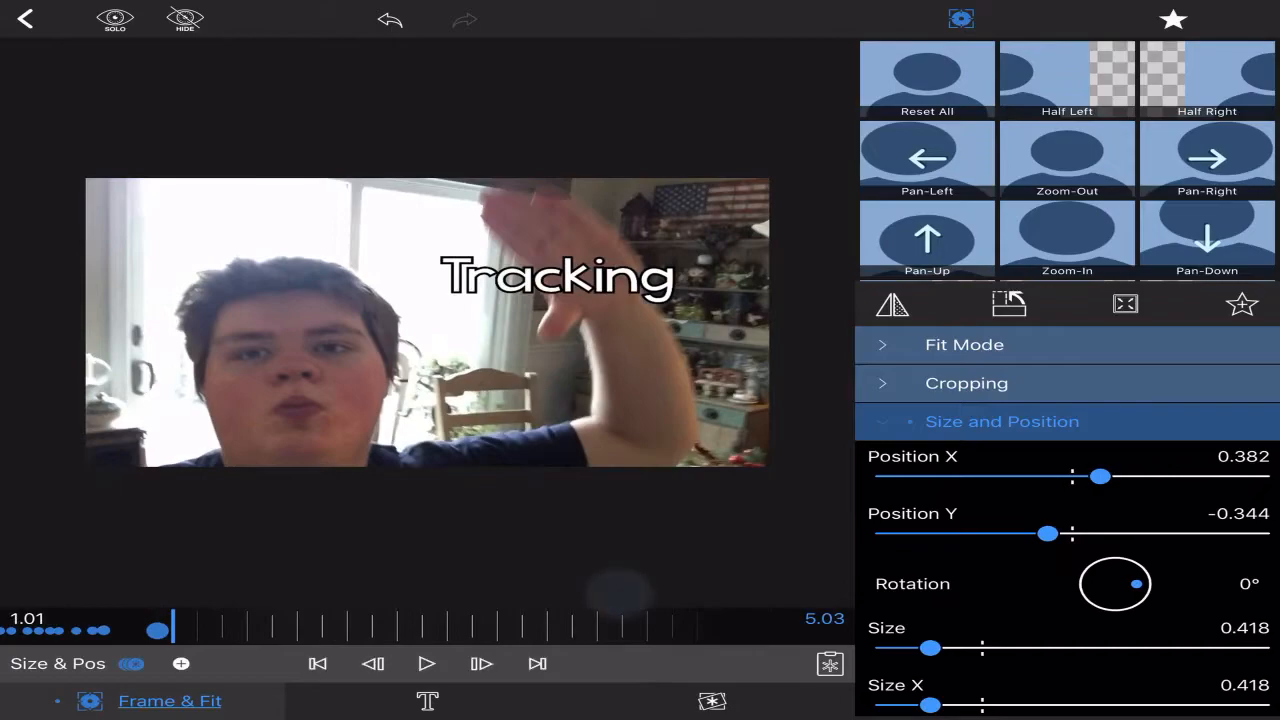
left_click_drag(558, 277, 568, 235)
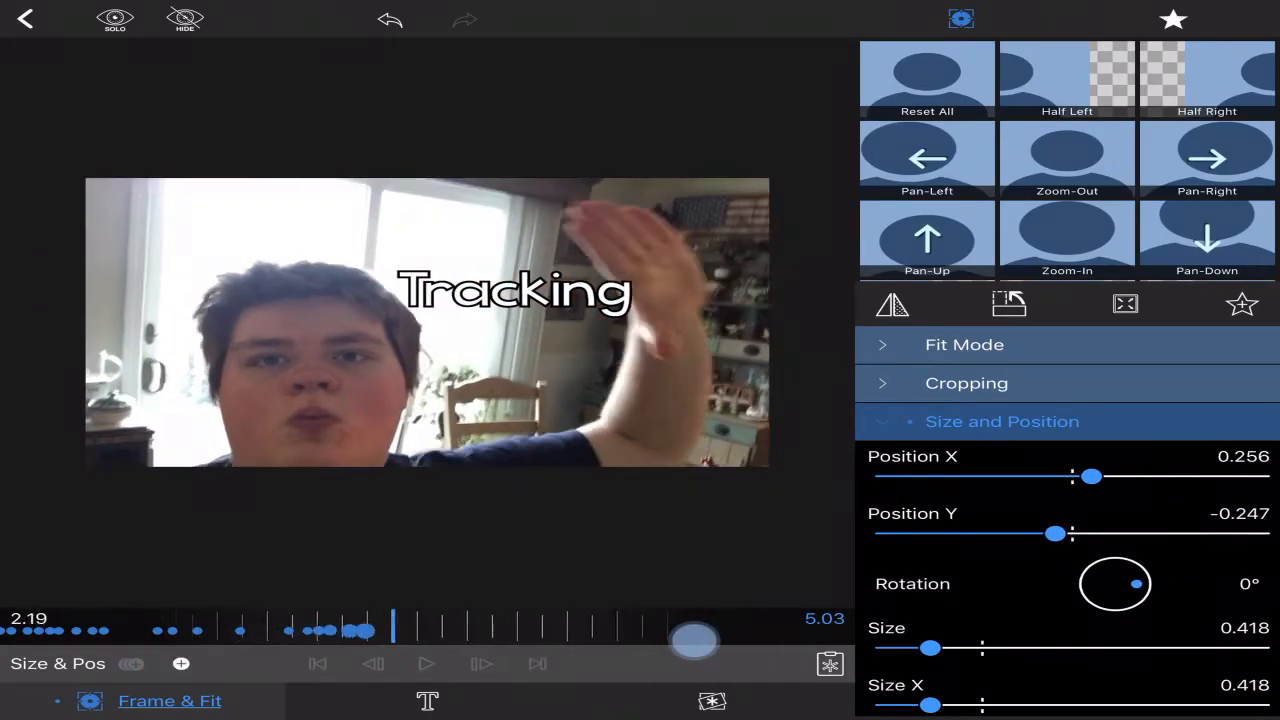
Extend the hand-following keyframes to about three seconds and play the clip from 0:00
left_click(515, 290)
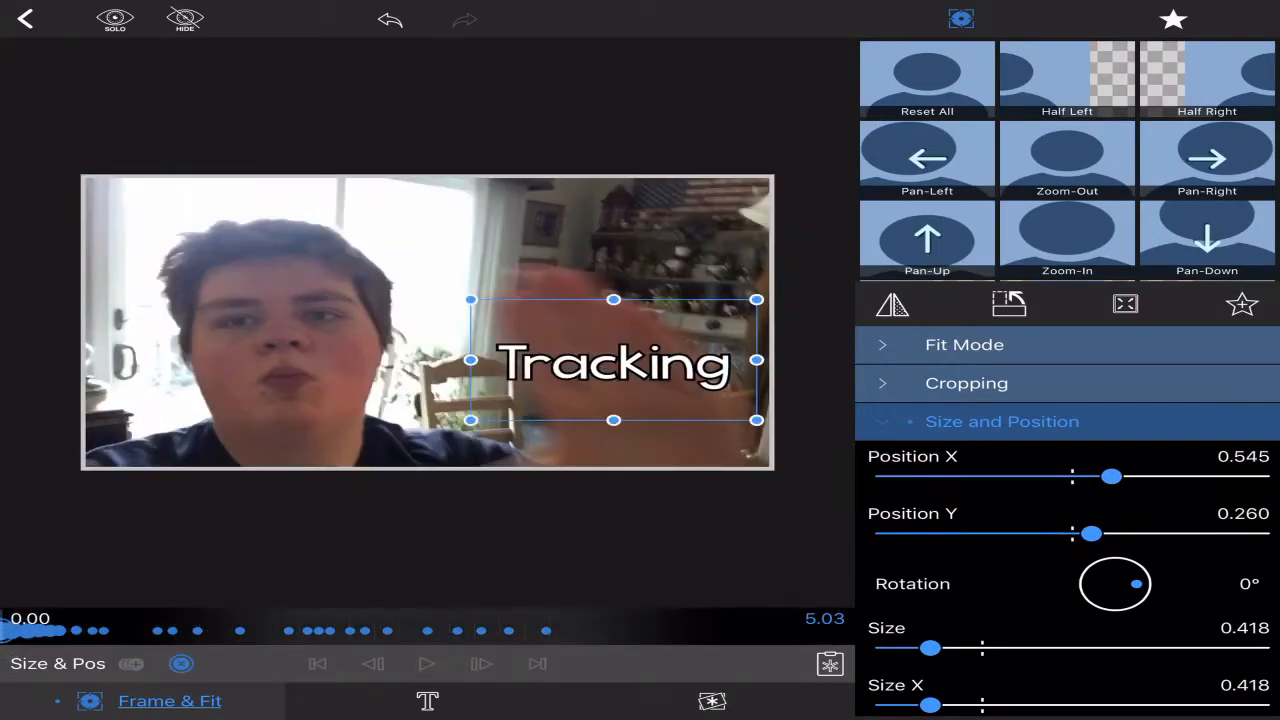
left_click(426, 663)
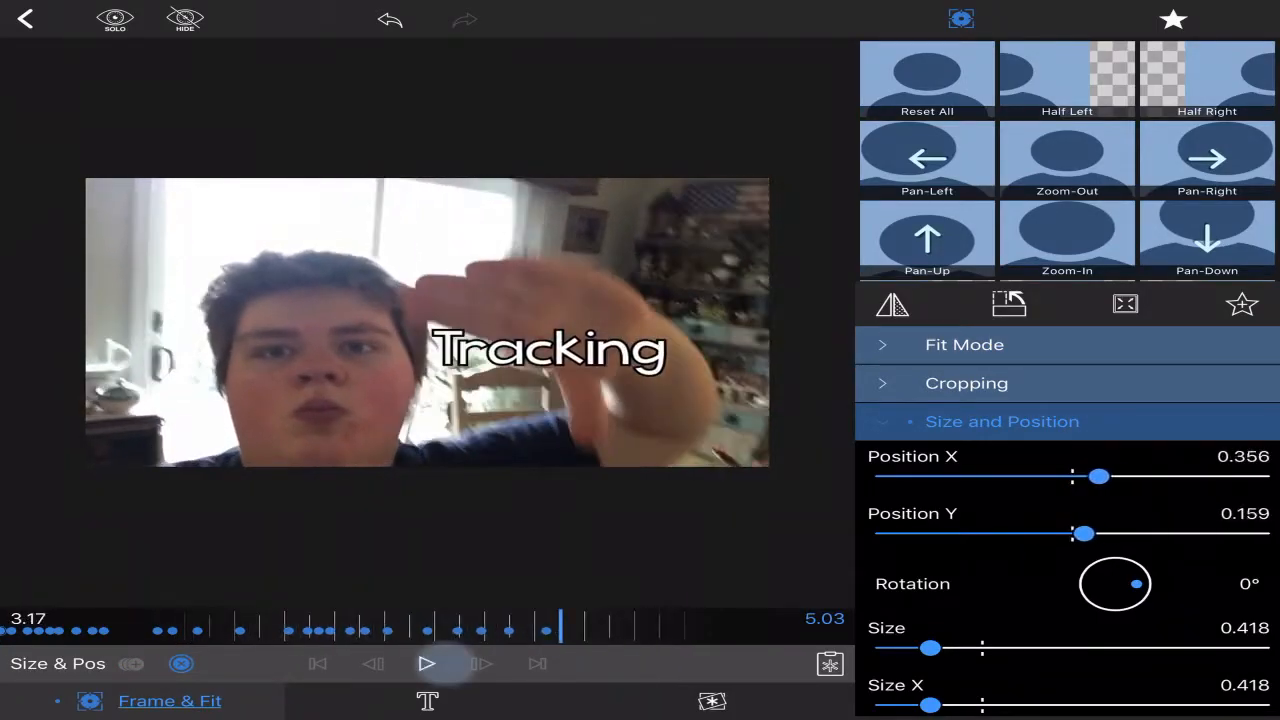
Pause and keyframe the title on the hand to about 4.5 seconds, then scrub back to 0:00
left_click(427, 664)
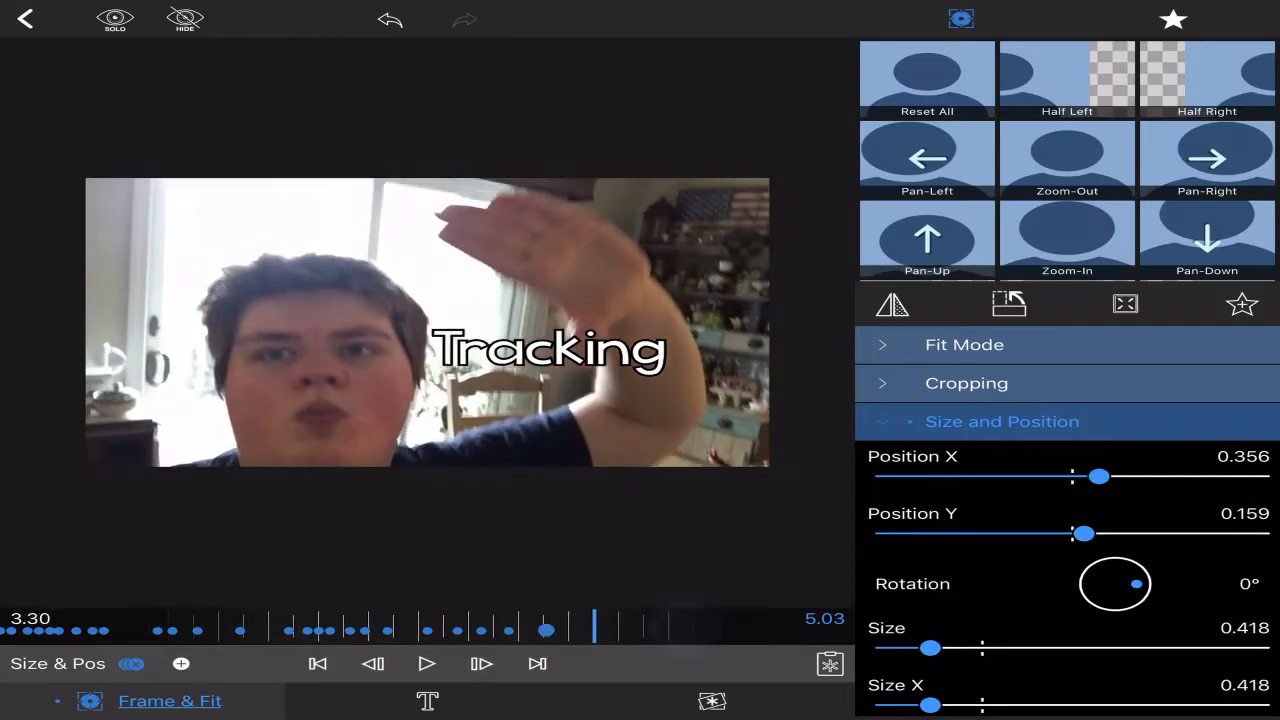
left_click_drag(1084, 533, 1050, 533)
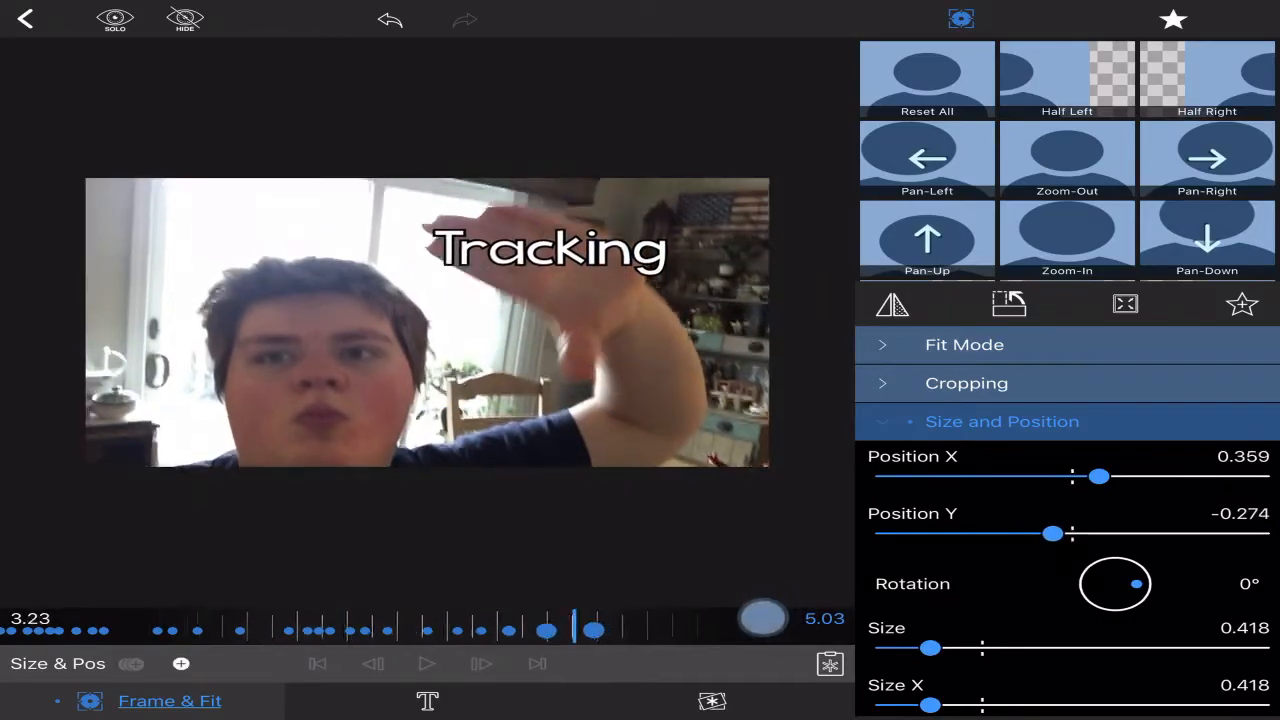
left_click_drag(1051, 533, 1032, 533)
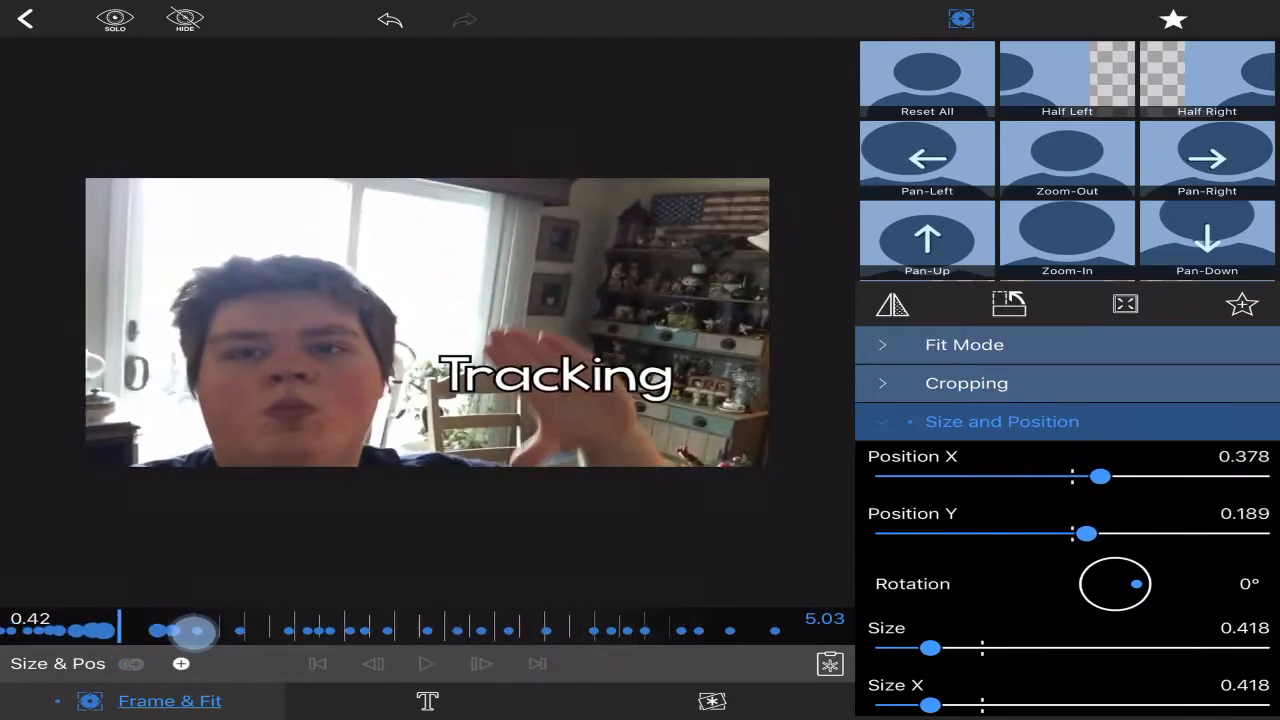
left_click_drag(195, 629, 580, 615)
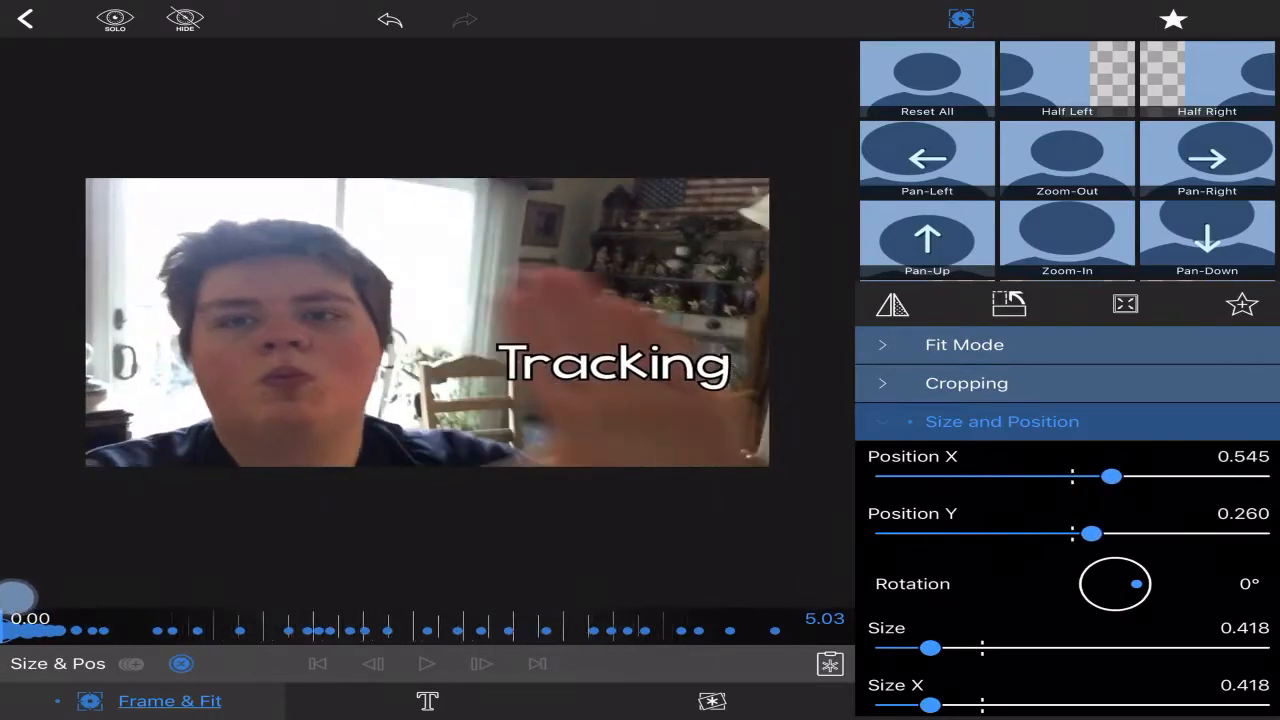
left_click(614, 364)
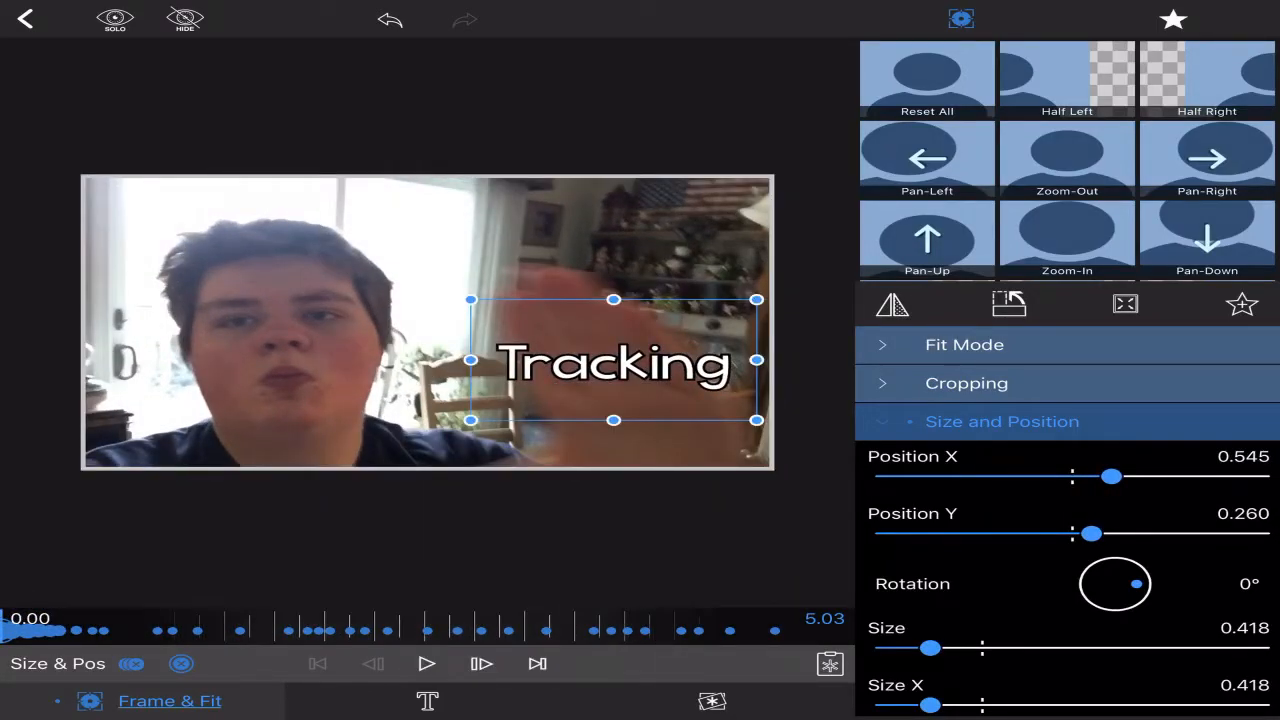